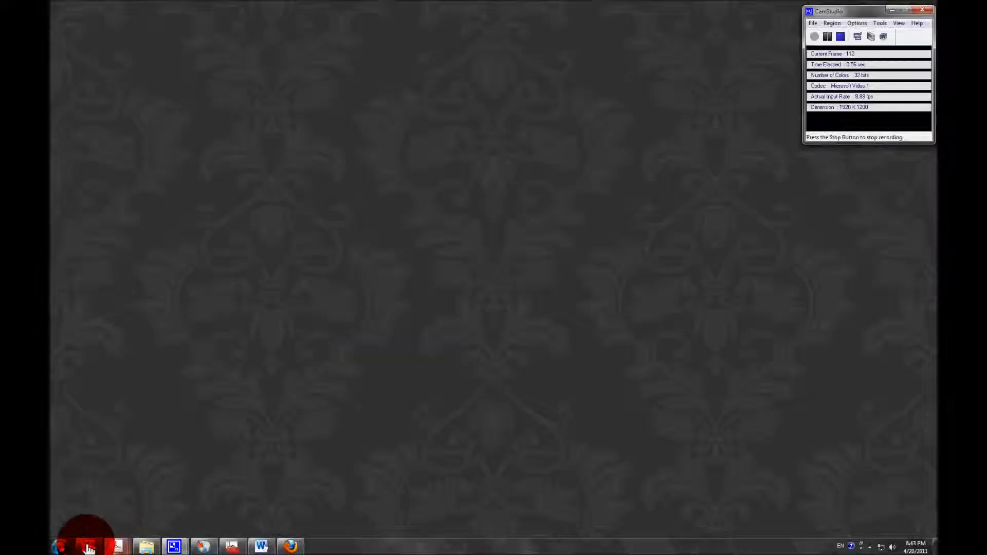
Launch Microsoft Excel from the taskbar icon.
{"action": "left_click", "coordinate": [173, 547]}
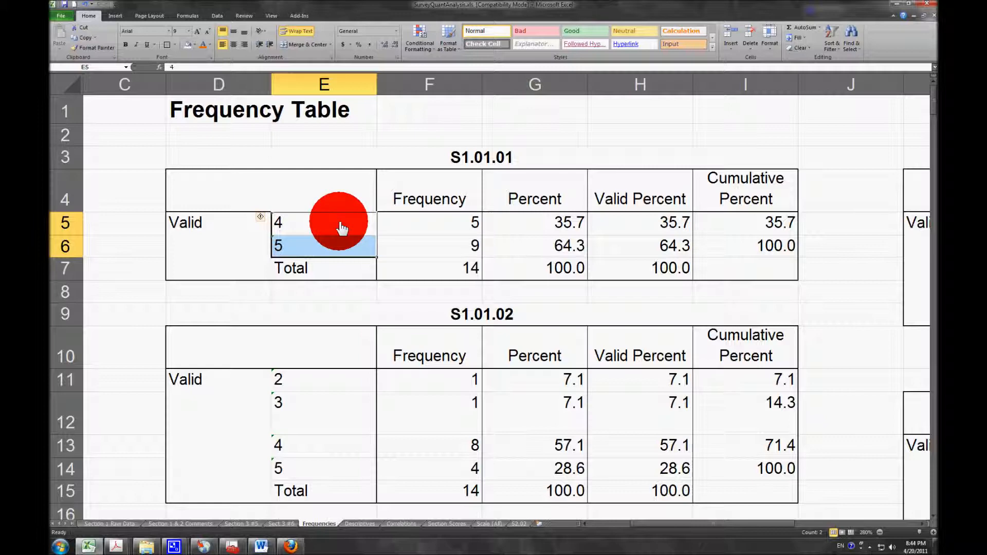
Walk through the S1.01.01 and S1.01.02 frequency tables' response values, counts and percentages.
{"action": "left_click_drag", "start_coordinate": [323, 233], "coordinate": [429, 245]}
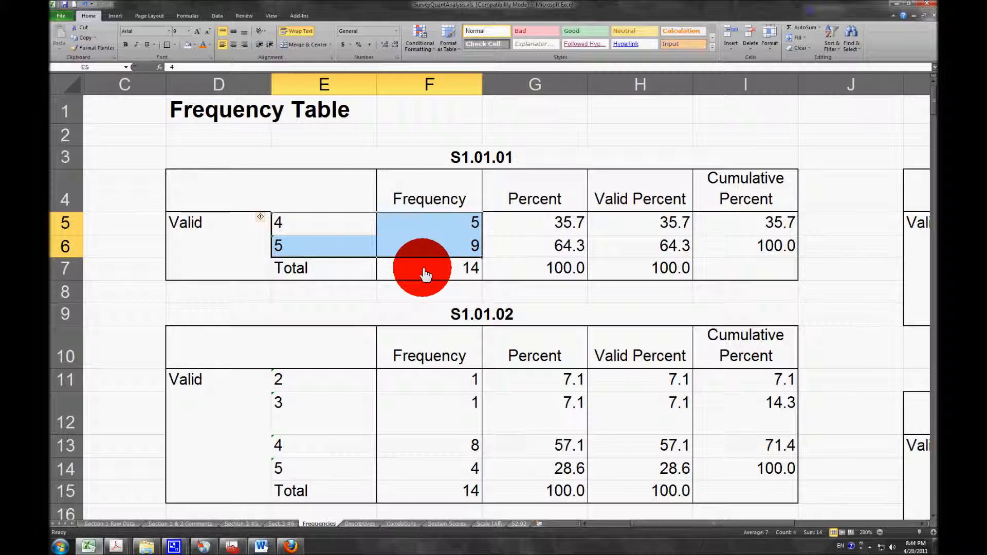
{"action": "left_click", "coordinate": [428, 267]}
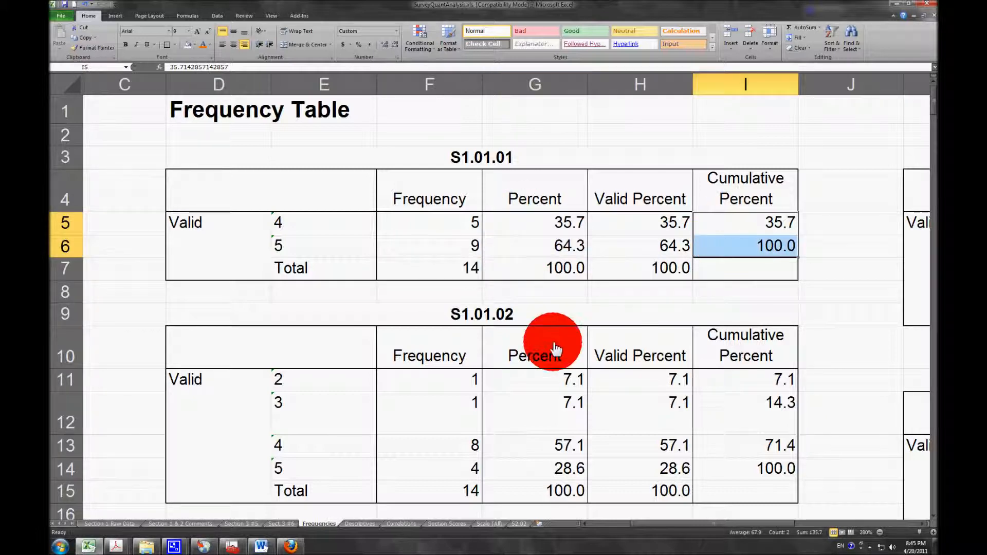
{"action": "mouse_move", "coordinate": [314, 384]}
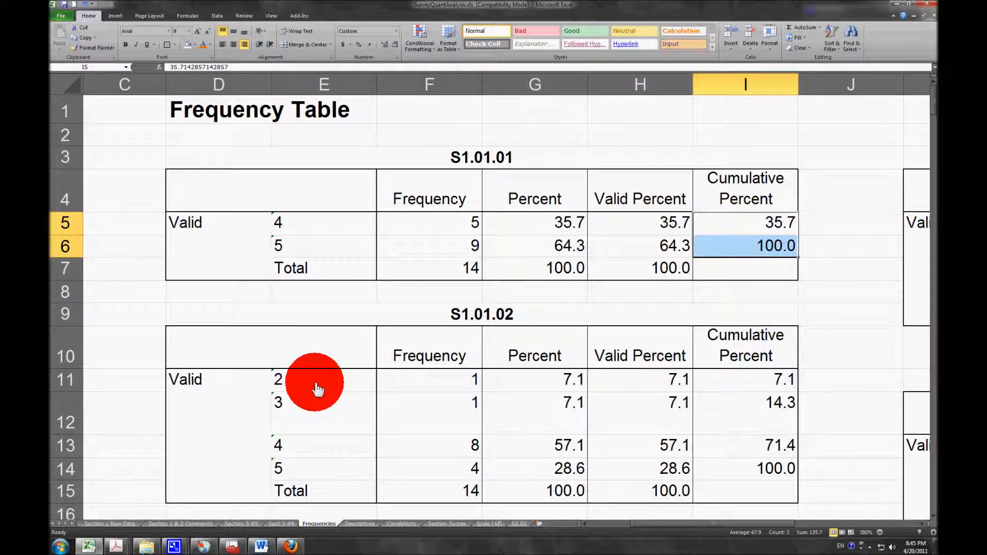
{"action": "left_click_drag", "start_coordinate": [317, 383], "coordinate": [338, 469]}
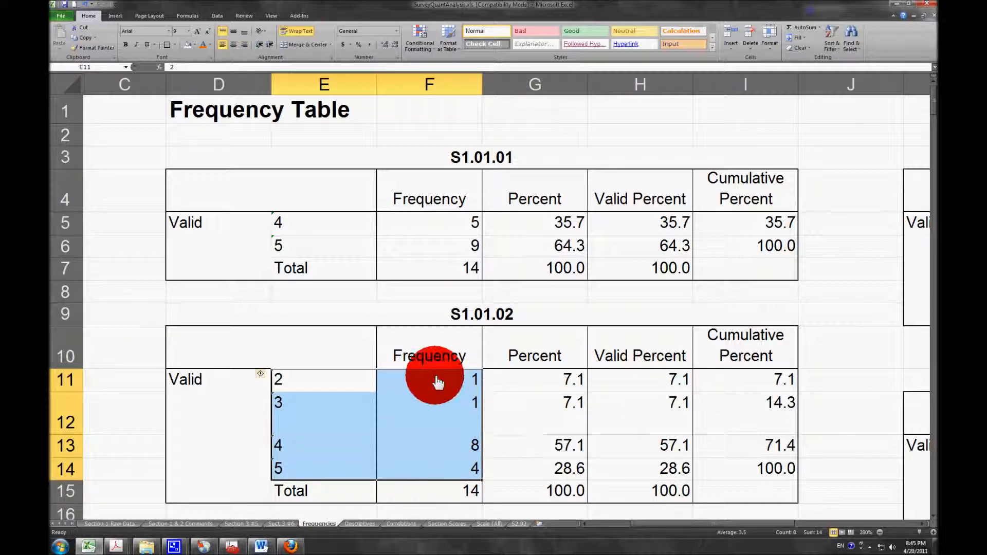
{"action": "left_click_drag", "start_coordinate": [437, 381], "coordinate": [743, 468]}
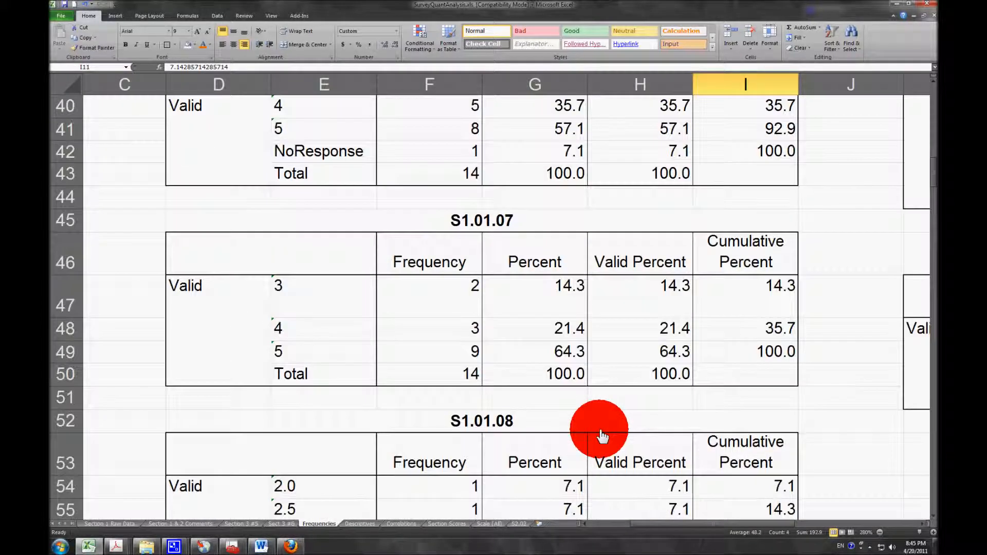
{"action": "scroll", "scroll_direction": "down", "scroll_amount": 3}
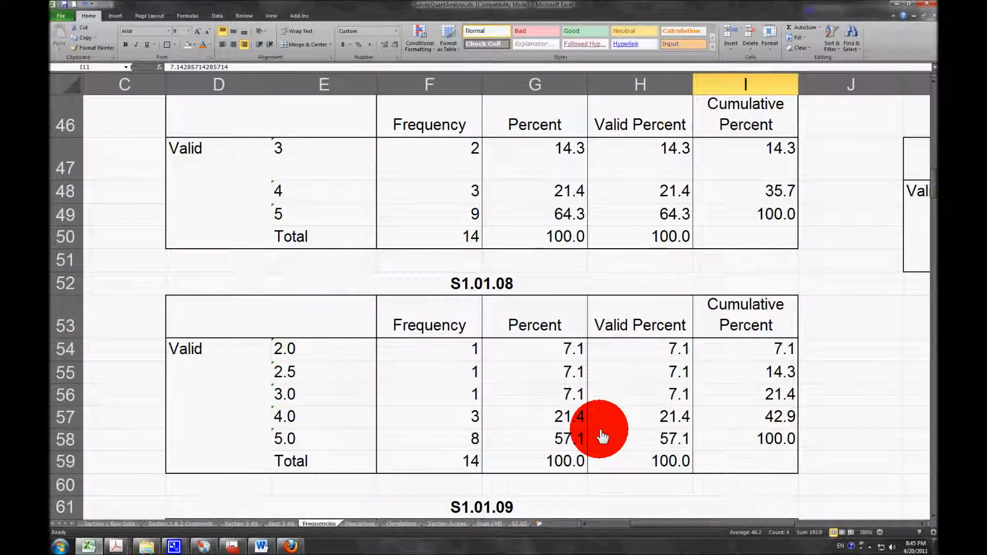
{"action": "scroll", "scroll_direction": "down", "scroll_amount": 3}
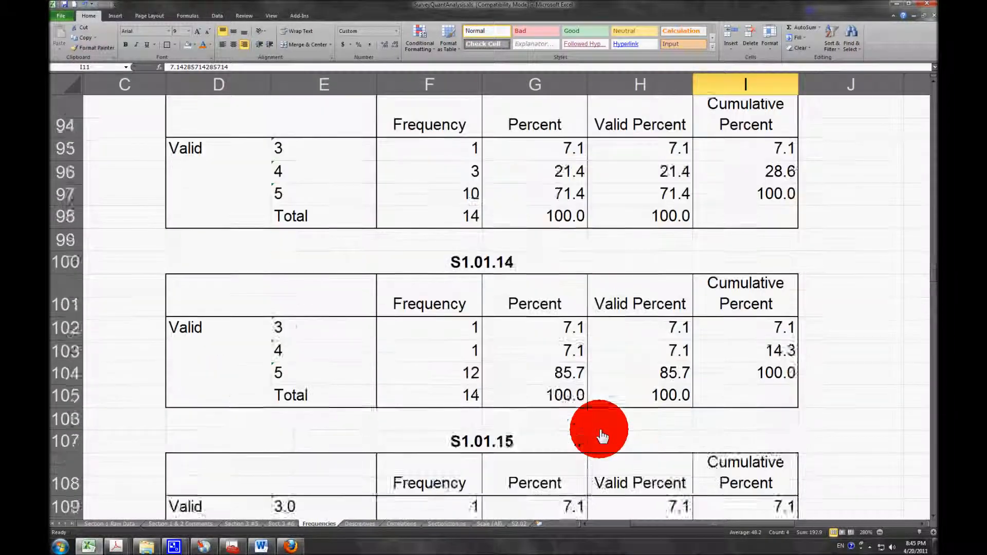
{"action": "scroll", "scroll_direction": "down", "scroll_amount": 3}
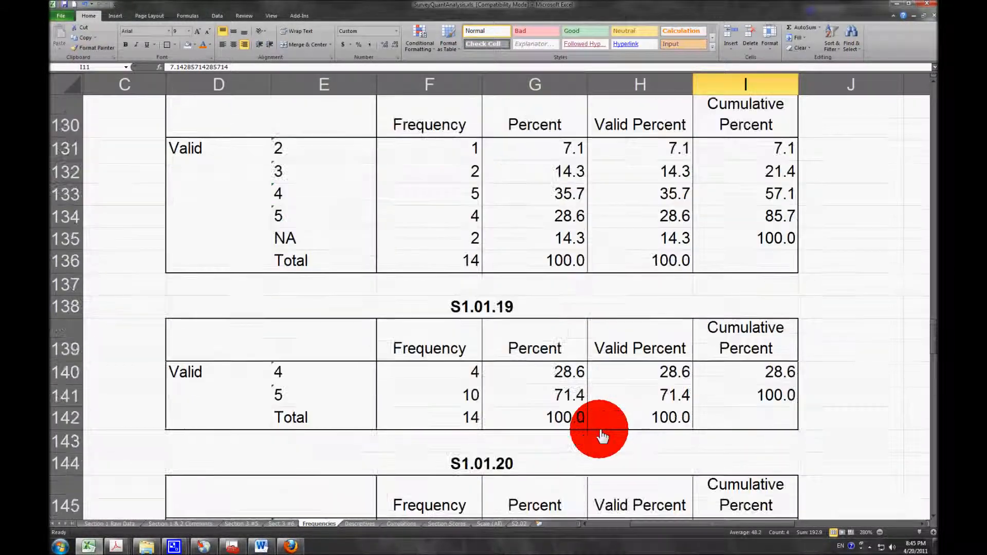
{"action": "scroll", "scroll_direction": "up", "scroll_amount": 3}
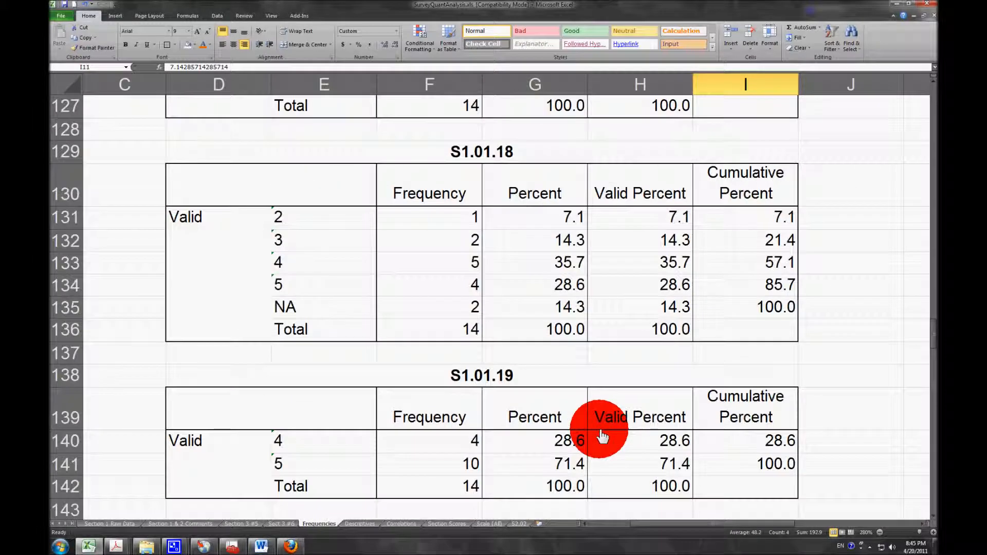
{"action": "left_click", "coordinate": [359, 523]}
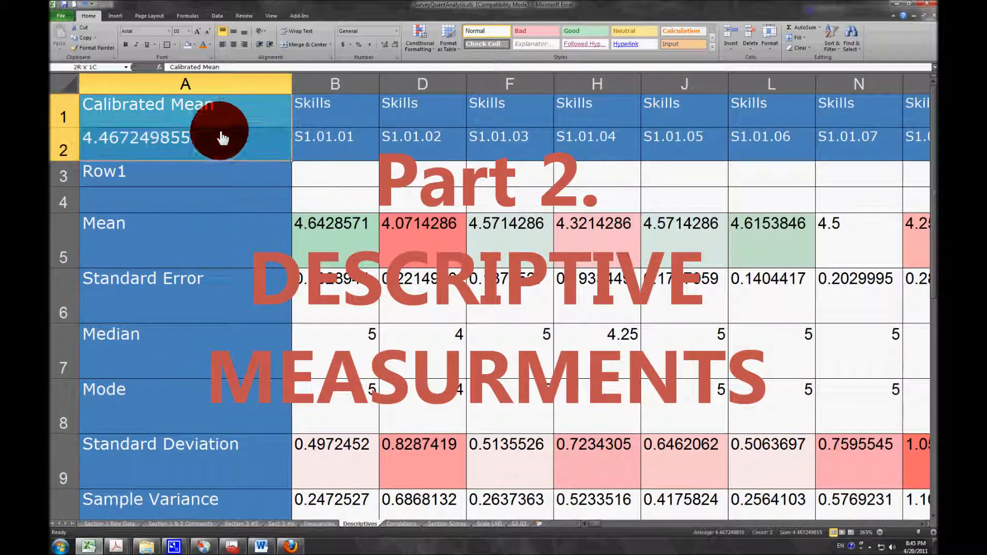
Select the S1.01.01 item header cell in the Descriptives statistics table.
{"action": "left_click", "coordinate": [334, 102]}
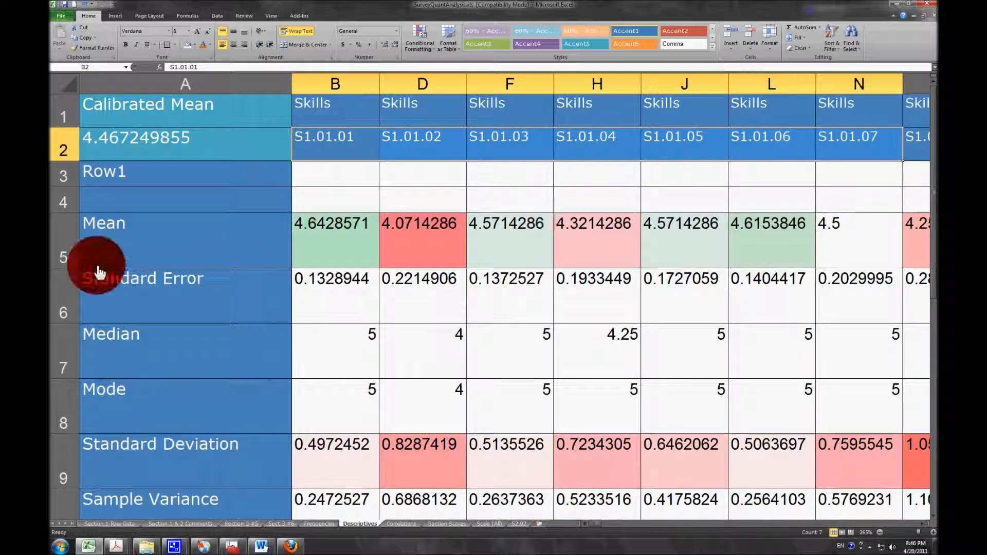
{"action": "mouse_move", "coordinate": [67, 256]}
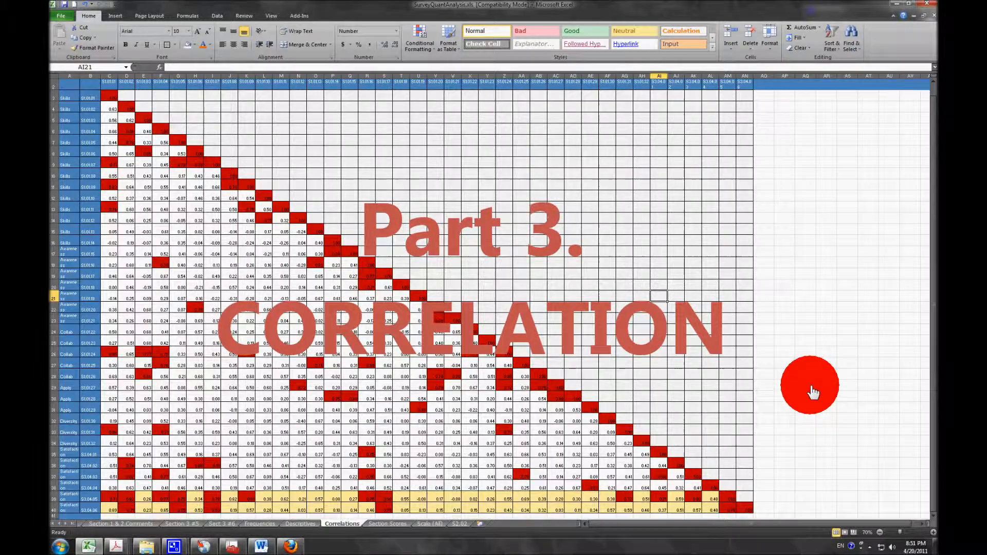
{"action": "left_click", "coordinate": [880, 532]}
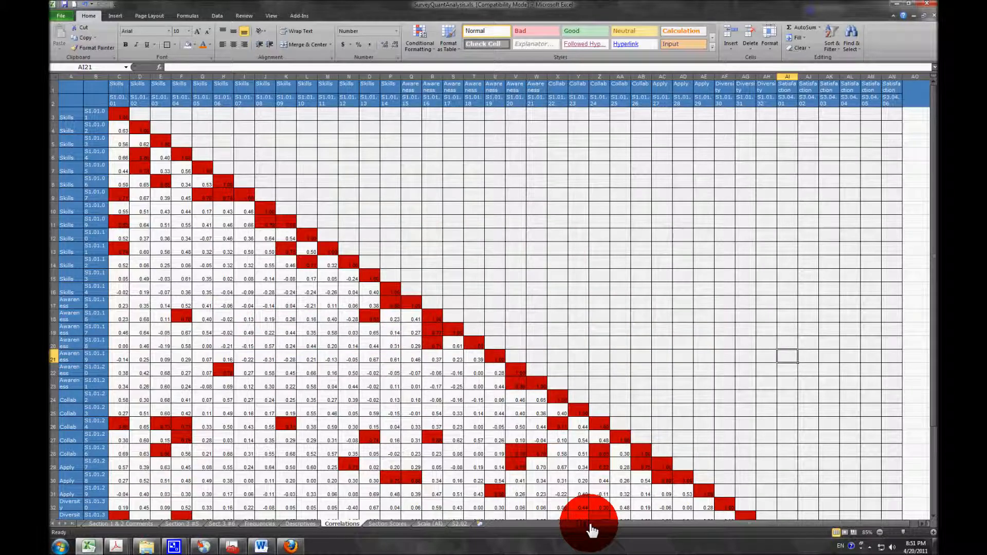
{"action": "mouse_move", "coordinate": [267, 119]}
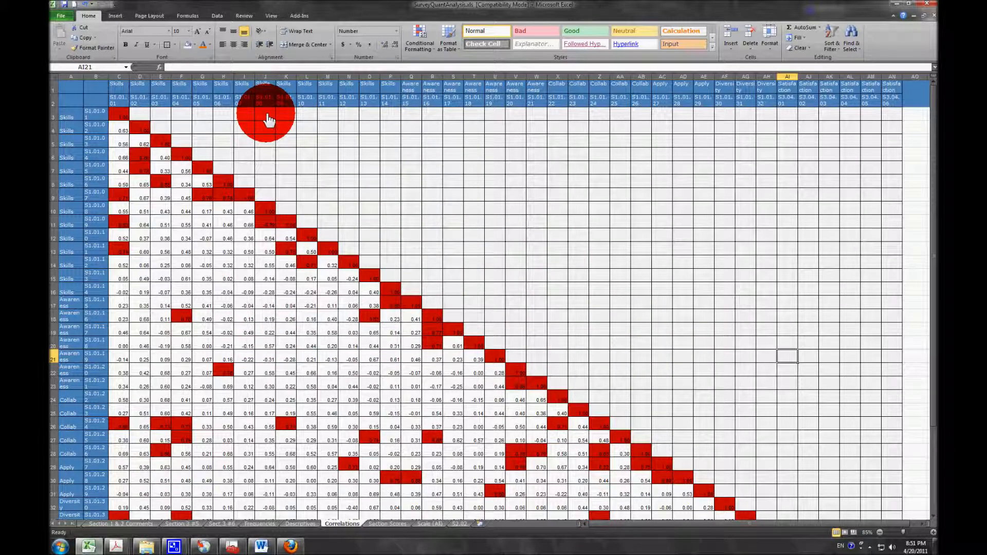
{"action": "mouse_move", "coordinate": [72, 120]}
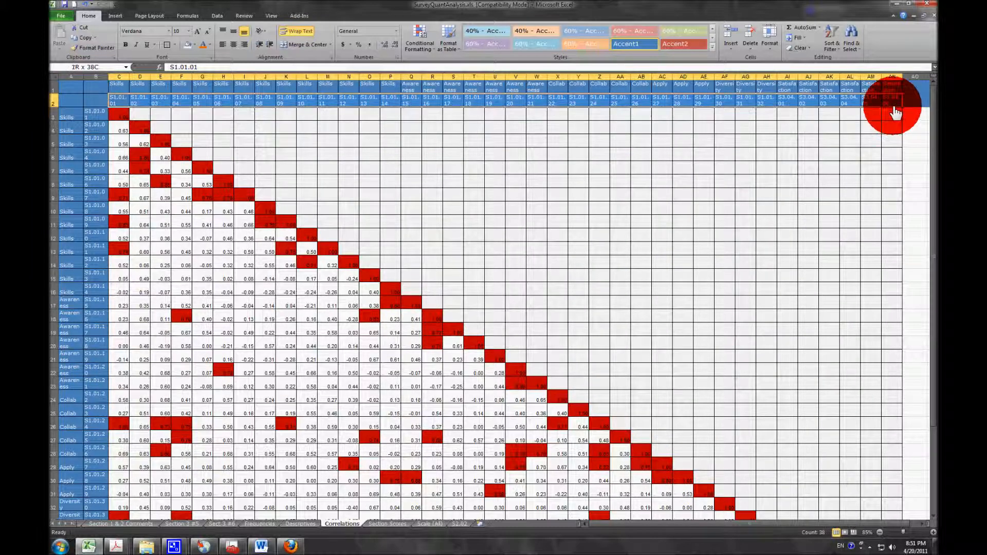
{"action": "scroll", "scroll_direction": "down", "scroll_amount": 3}
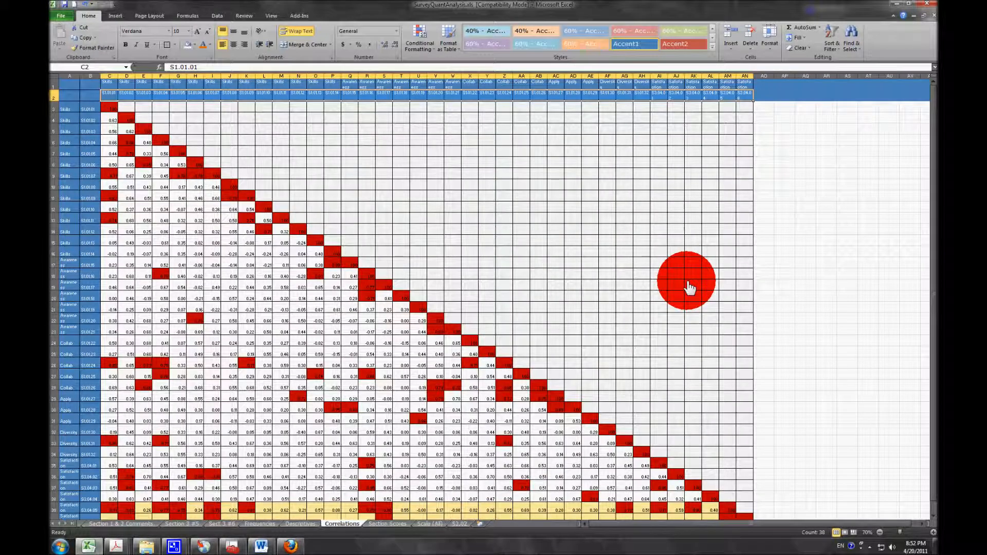
{"action": "mouse_move", "coordinate": [277, 179]}
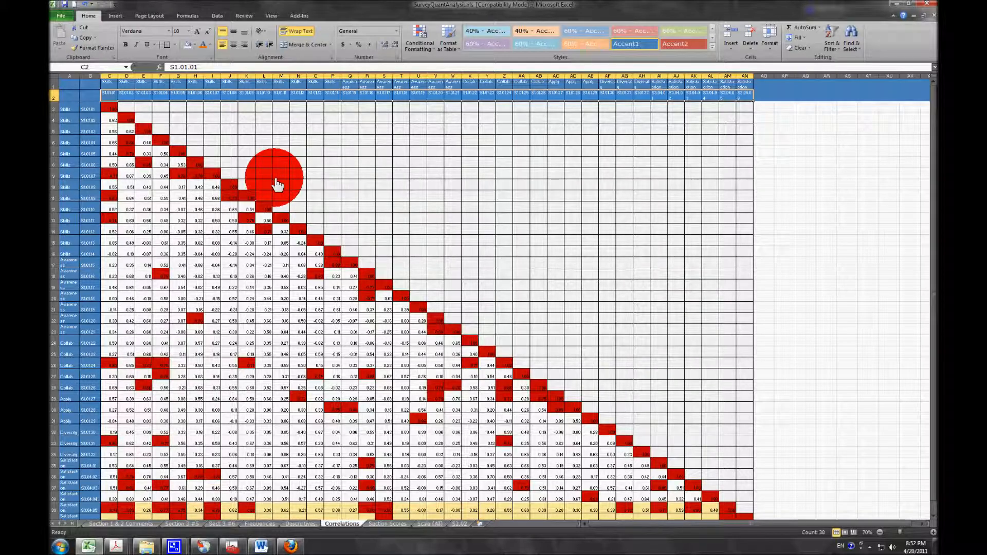
{"action": "mouse_move", "coordinate": [155, 110]}
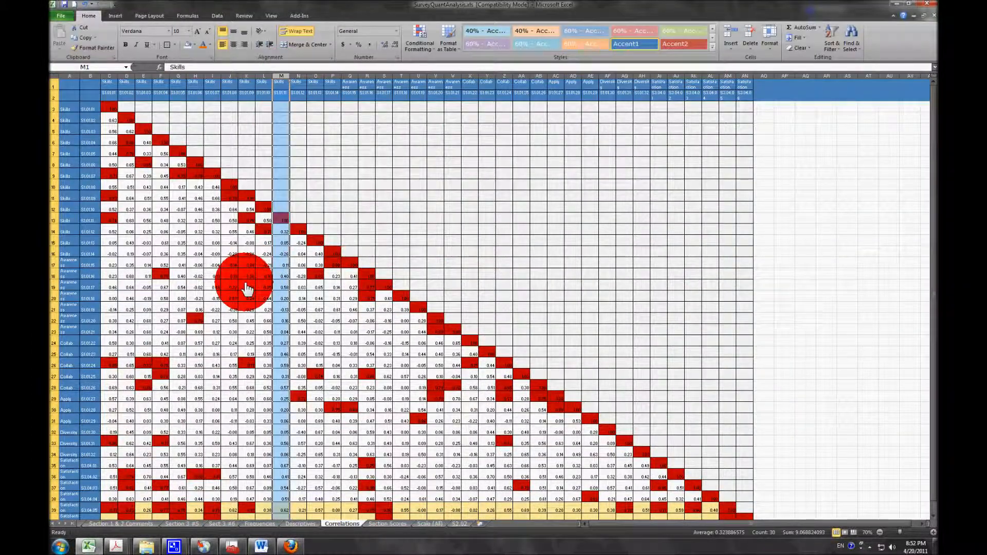
{"action": "mouse_move", "coordinate": [58, 301]}
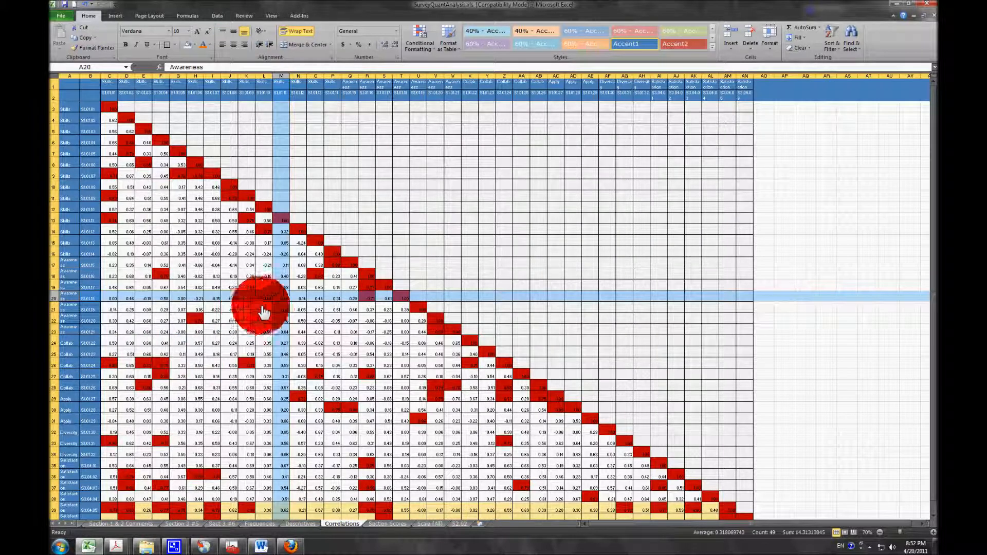
{"action": "mouse_move", "coordinate": [287, 302]}
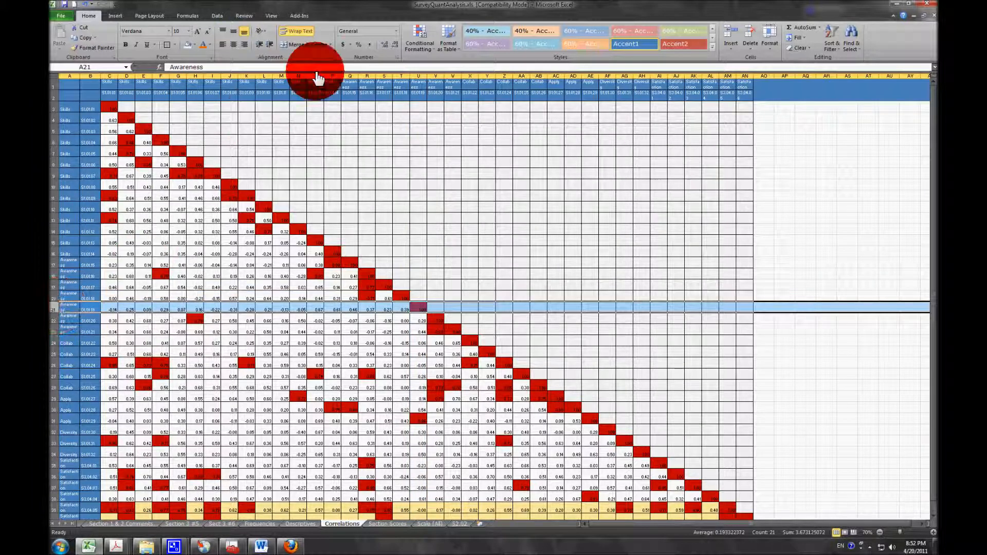
{"action": "left_click", "coordinate": [418, 76]}
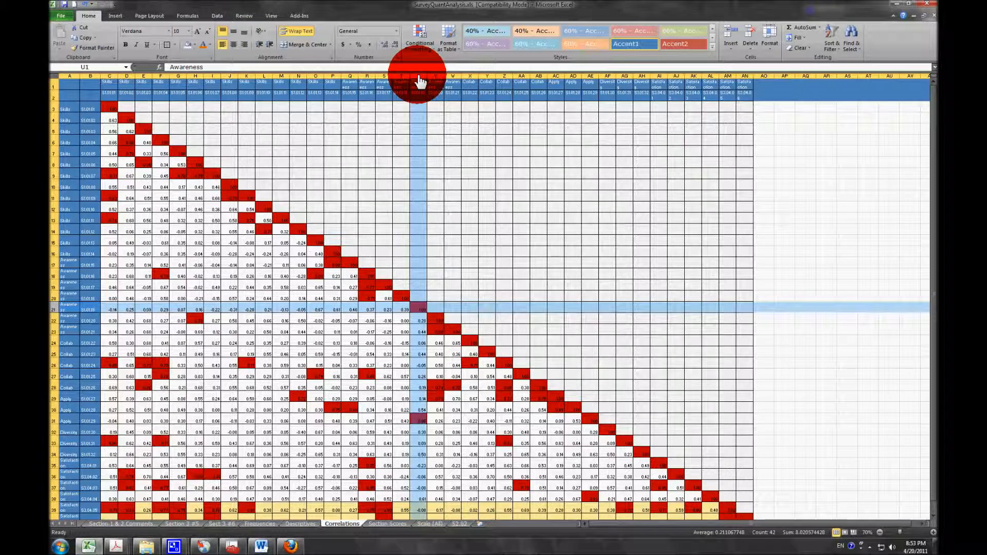
{"action": "mouse_move", "coordinate": [475, 151]}
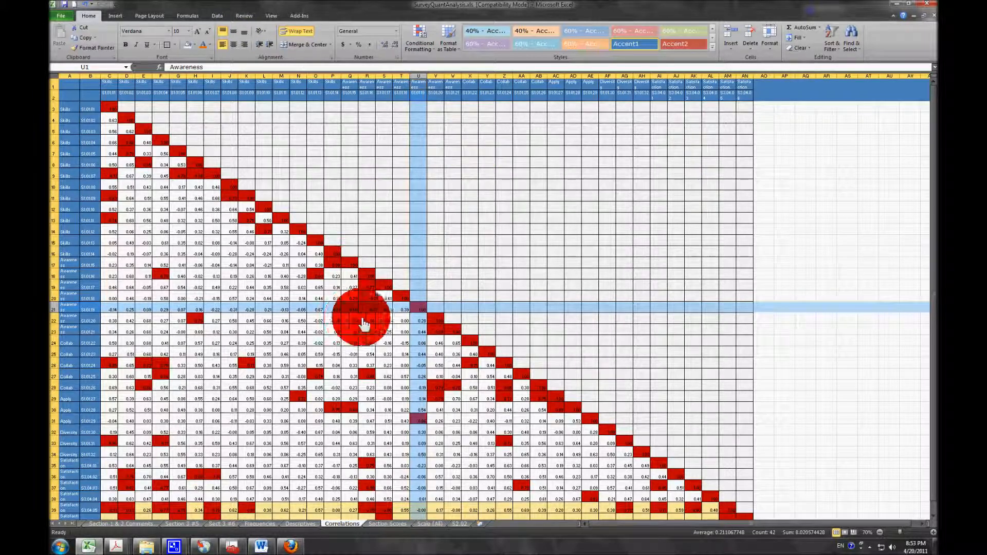
{"action": "left_click", "coordinate": [614, 264]}
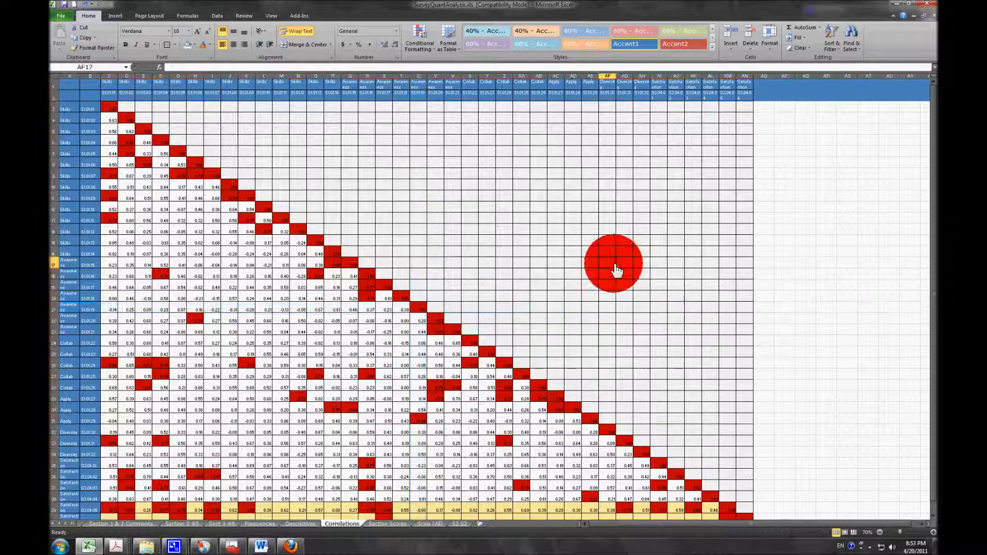
Scroll past the Satisfaction rows and view the Section Scores chart against the calibrated average.
{"action": "scroll", "scroll_direction": "down", "scroll_amount": 3}
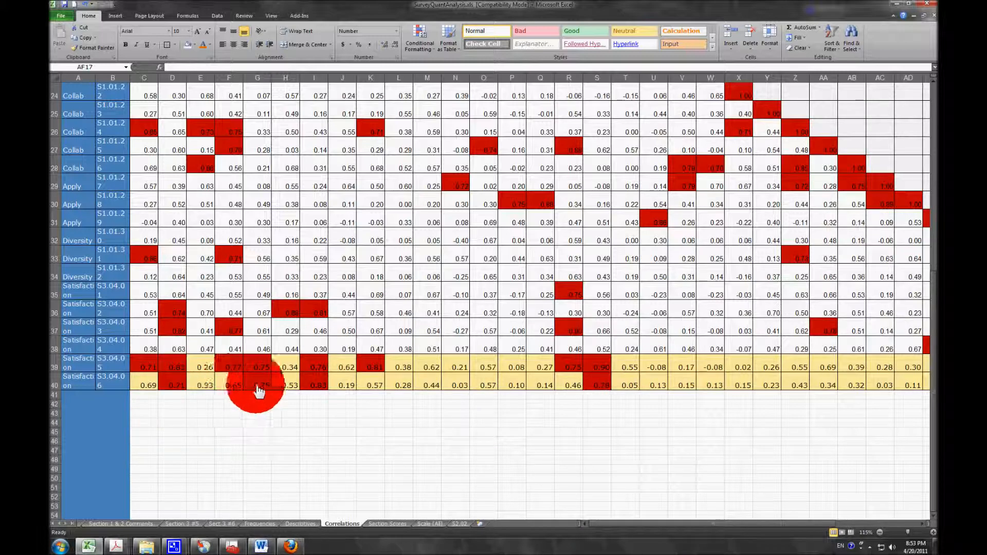
{"action": "mouse_move", "coordinate": [594, 525]}
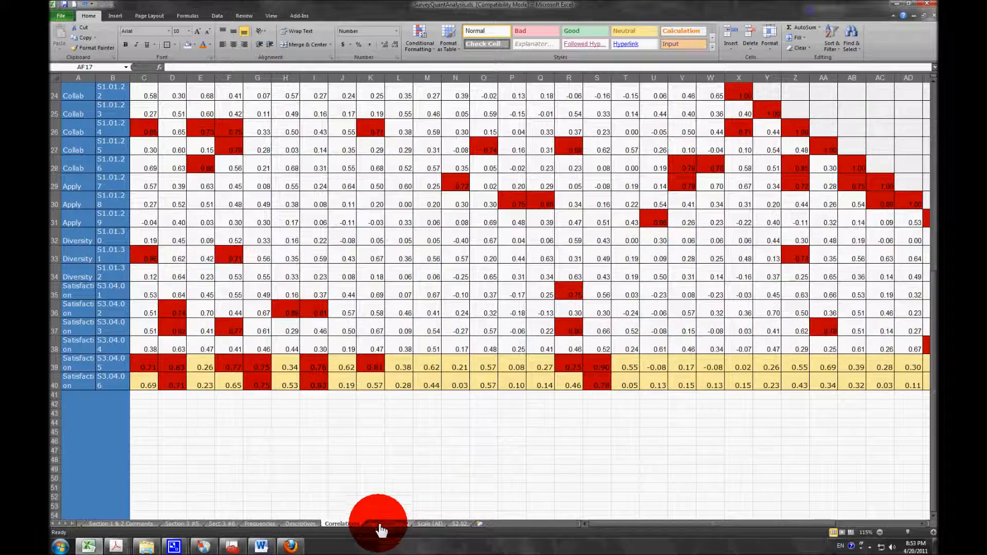
{"action": "left_click", "coordinate": [379, 523]}
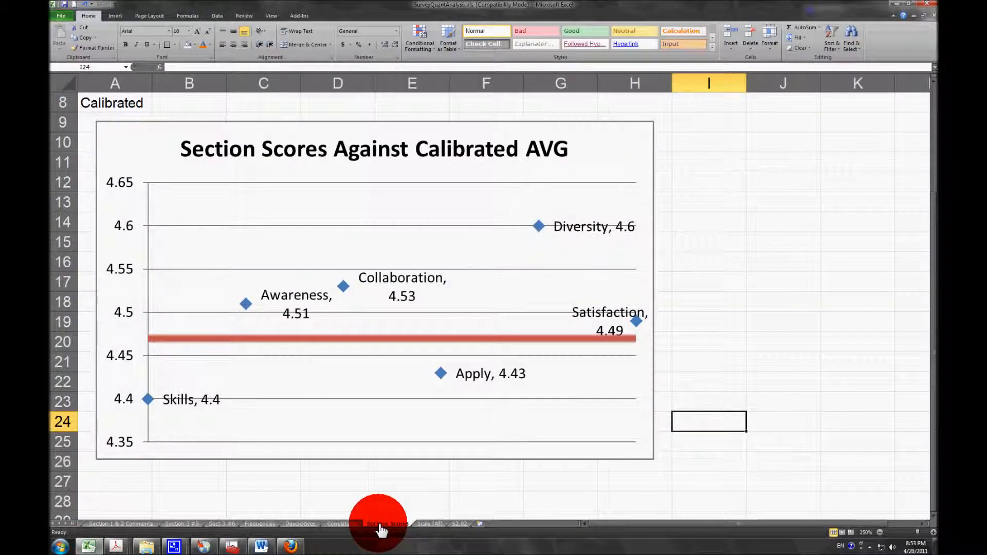
{"action": "left_click", "coordinate": [387, 523]}
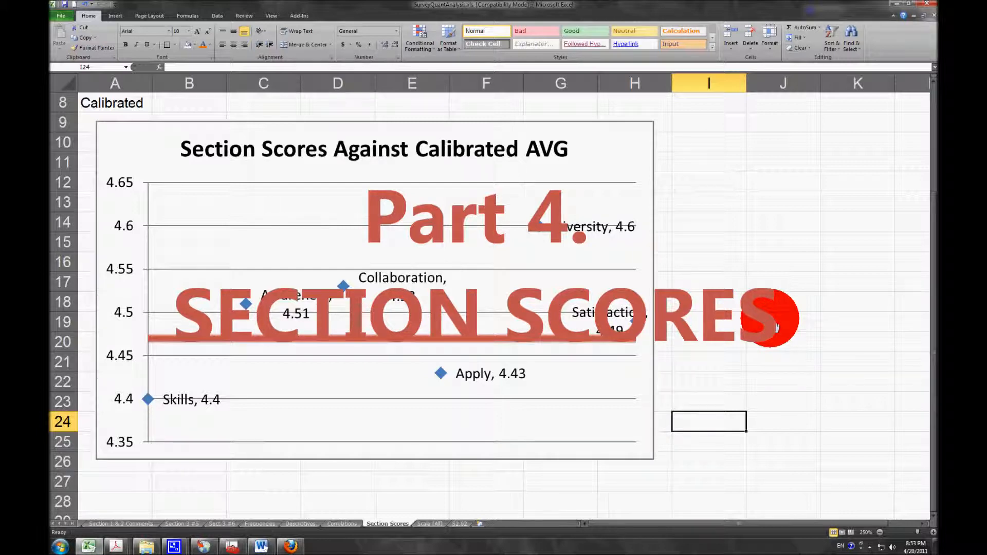
{"action": "left_click", "coordinate": [186, 406]}
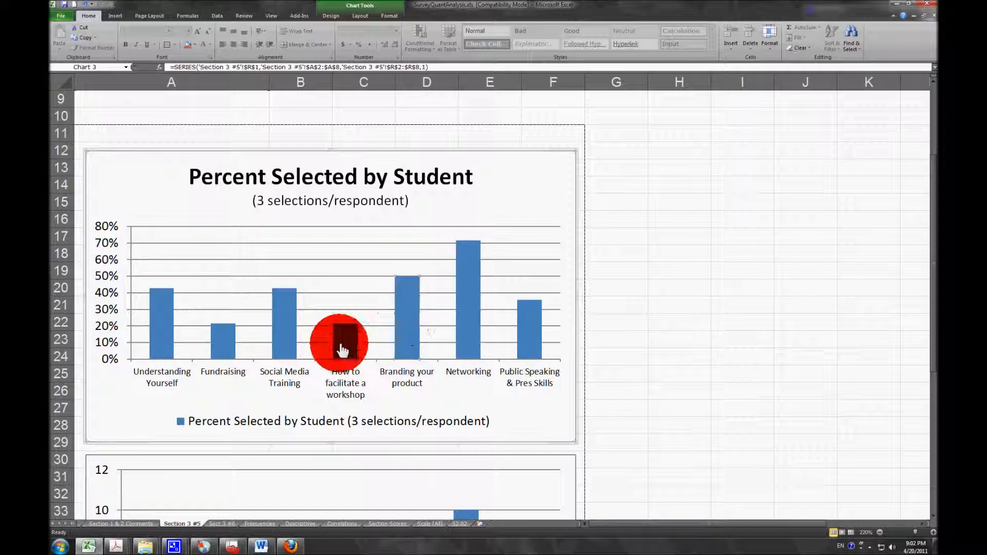
{"action": "mouse_move", "coordinate": [161, 311]}
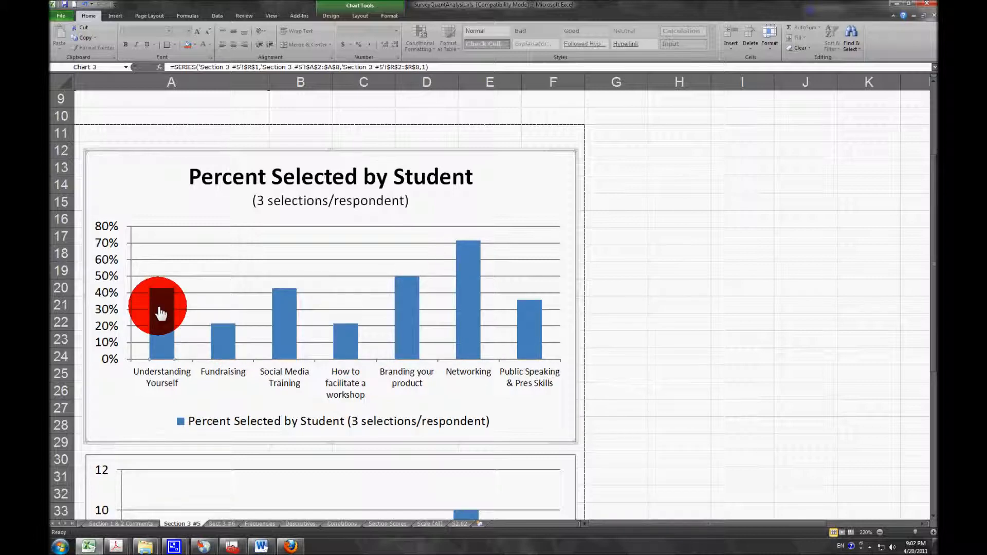